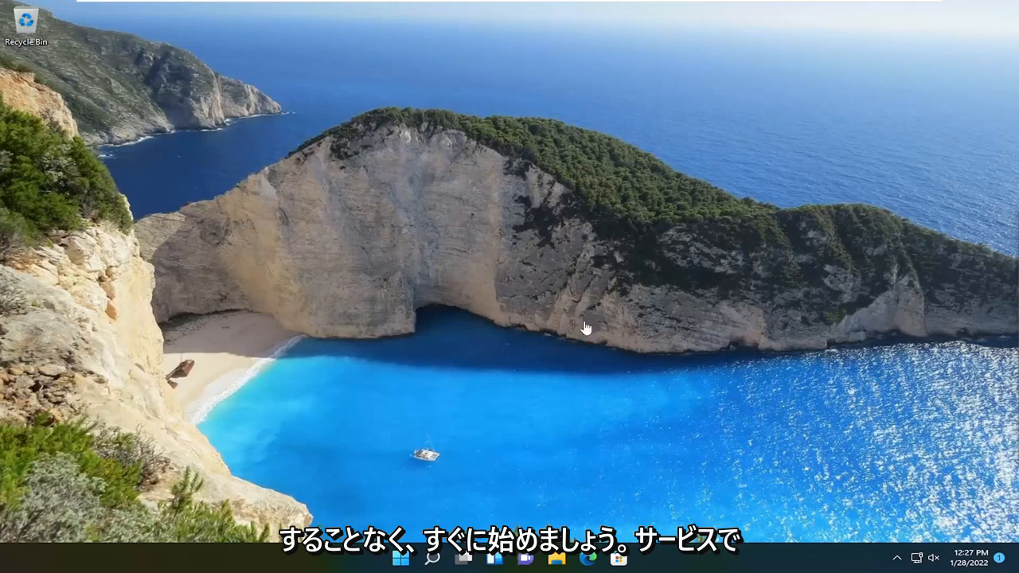
- Search for 'services' and launch the Services console from the results
{"action": "left_click", "coordinate": [449, 564]}
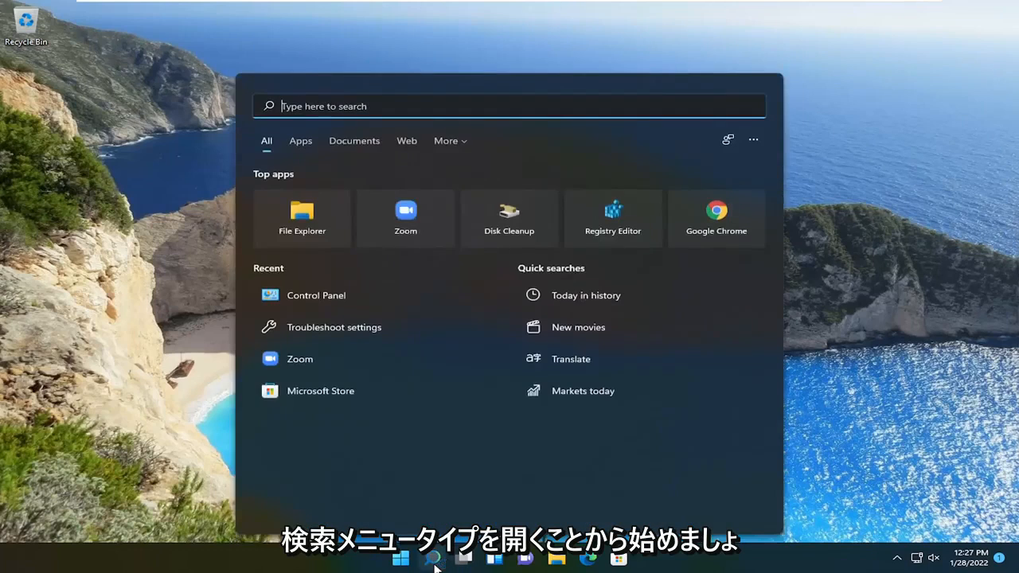
{"action": "type", "text": "services"}
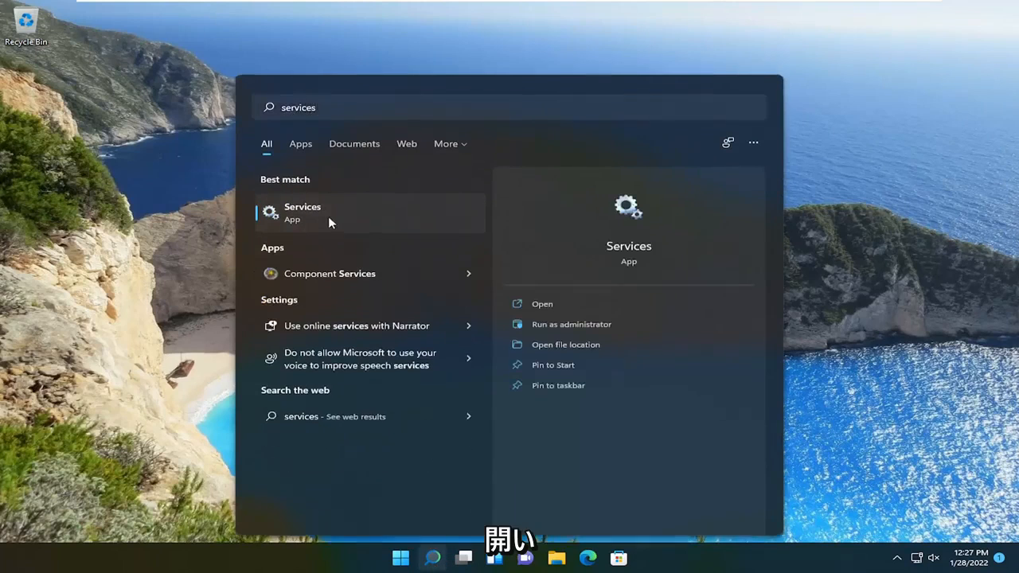
{"action": "left_click", "coordinate": [303, 213]}
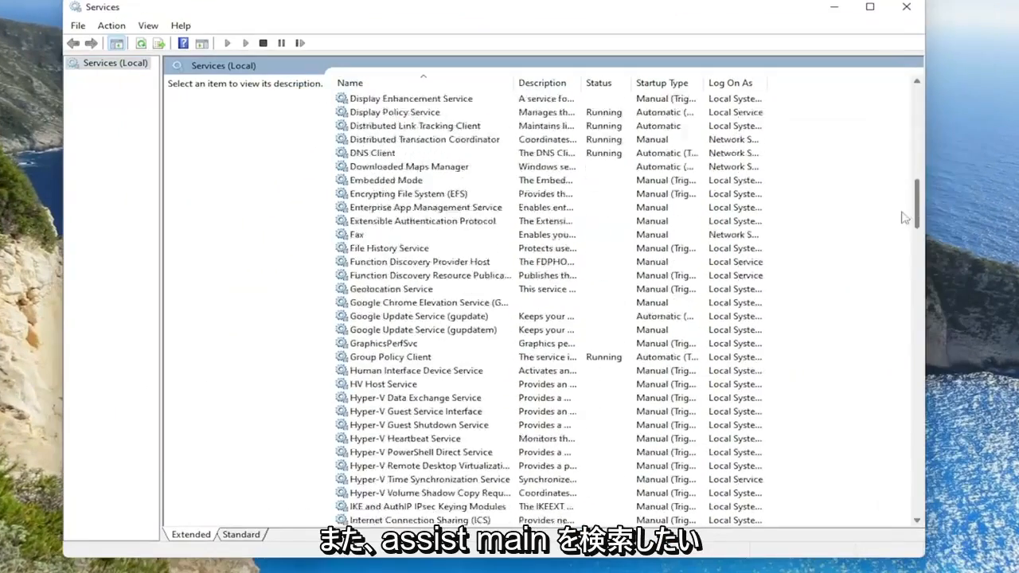
- Select the SysMain service in the services list
{"action": "scroll", "scroll_direction": "down", "scroll_amount": 3}
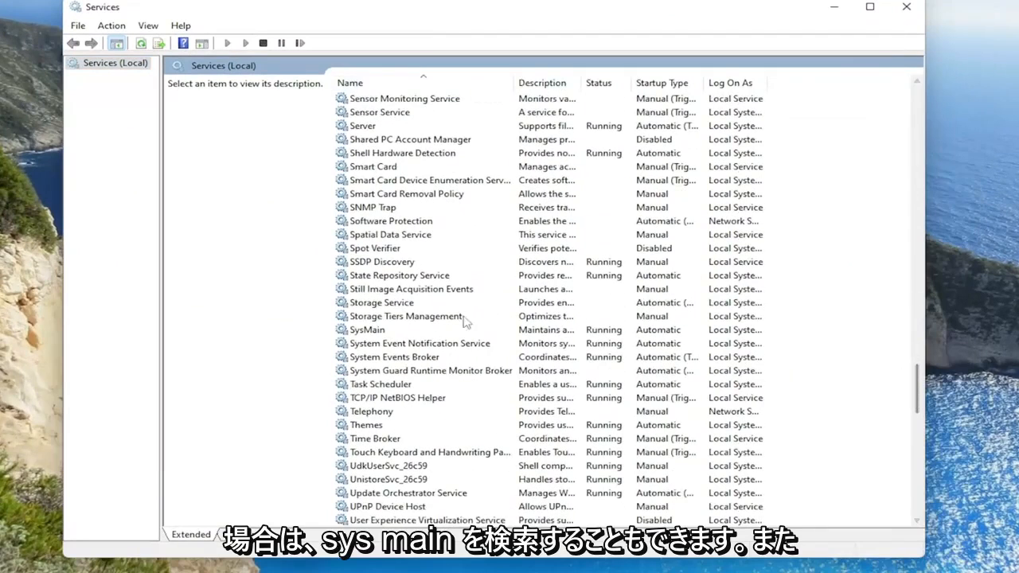
{"action": "left_click", "coordinate": [369, 329]}
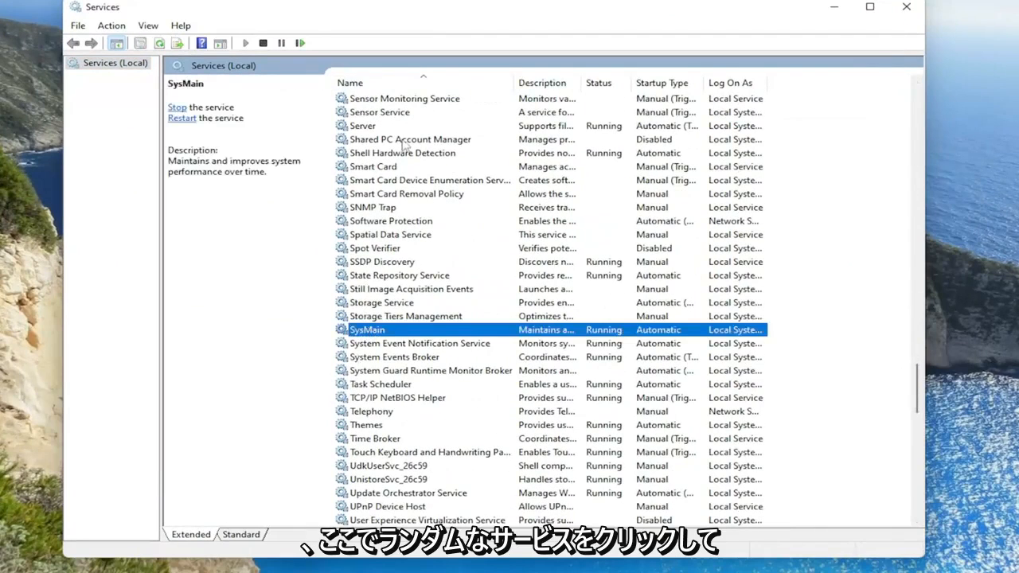
{"action": "mouse_move", "coordinate": [385, 412]}
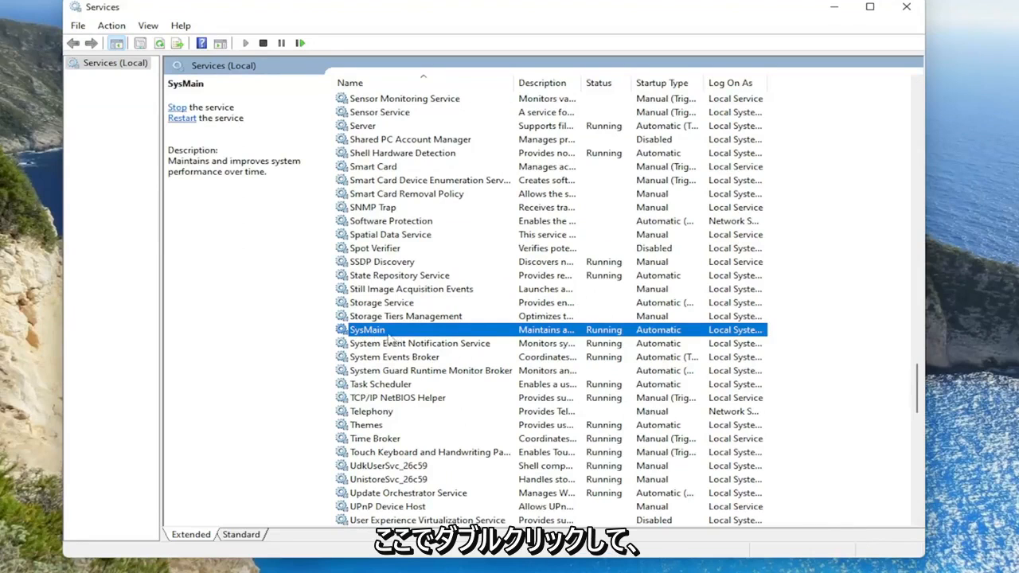
- In SysMain's properties, set Startup type to Disabled and stop the service
{"action": "double_click", "coordinate": [366, 330]}
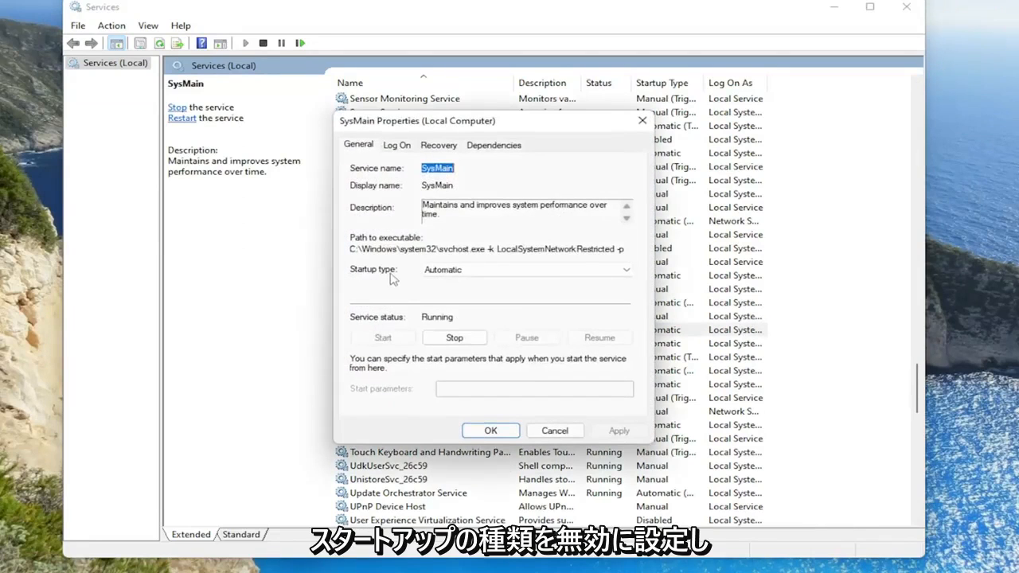
{"action": "left_click", "coordinate": [526, 269]}
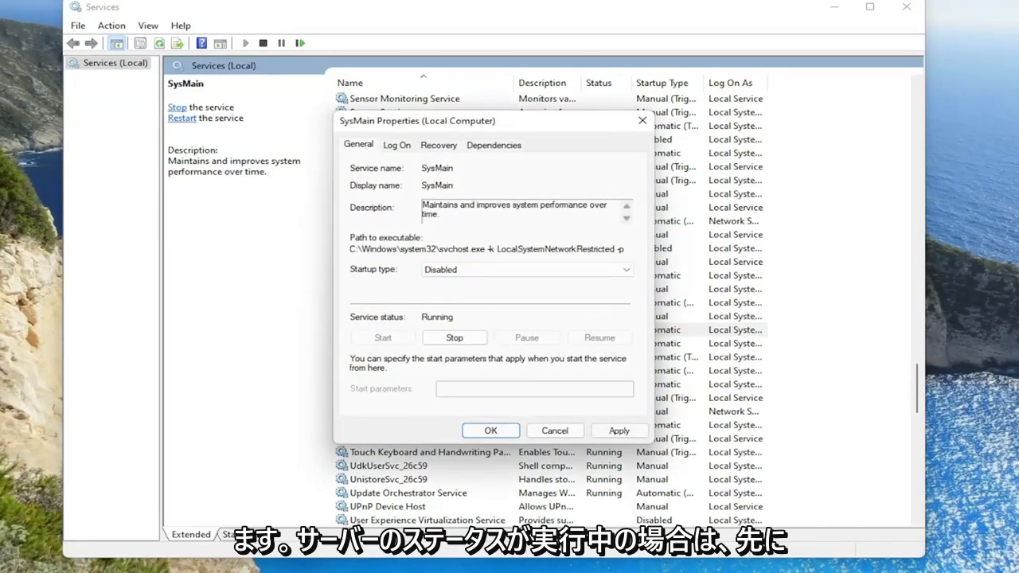
{"action": "left_click", "coordinate": [453, 338]}
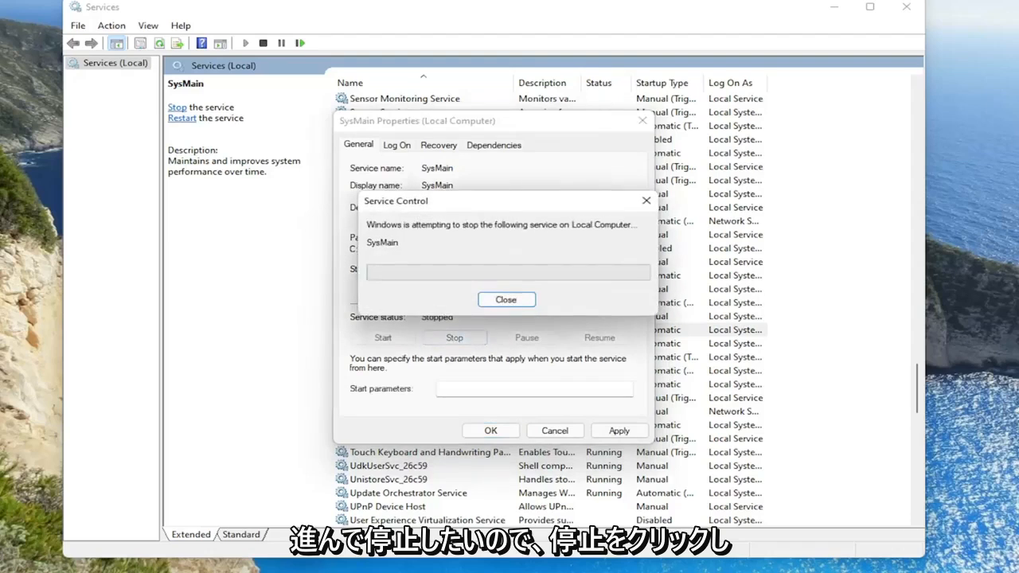
{"action": "left_click", "coordinate": [506, 299]}
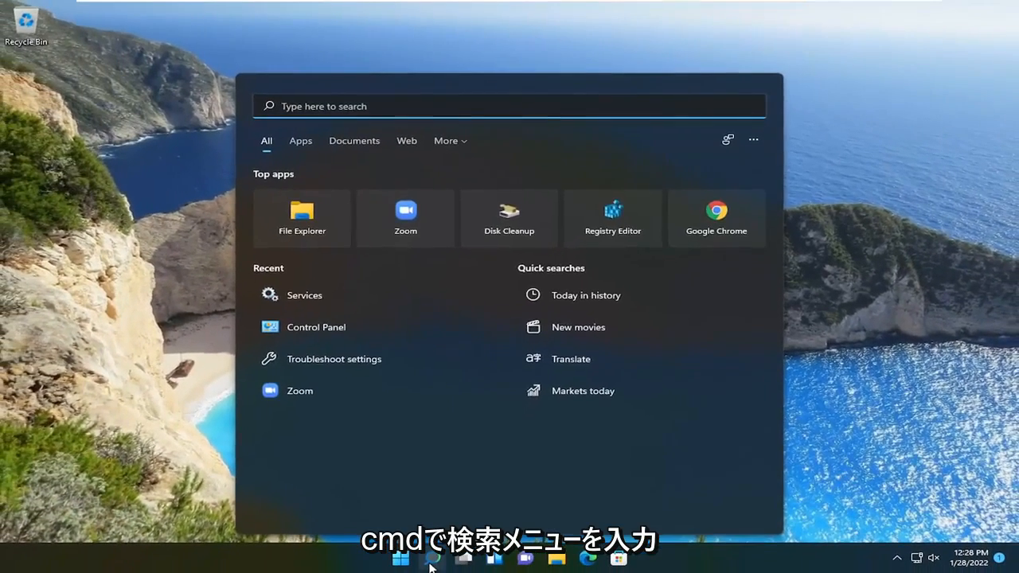
- Search for 'cmd' and run Command Prompt as administrator, approving the UAC prompt
{"action": "type", "text": "cmd"}
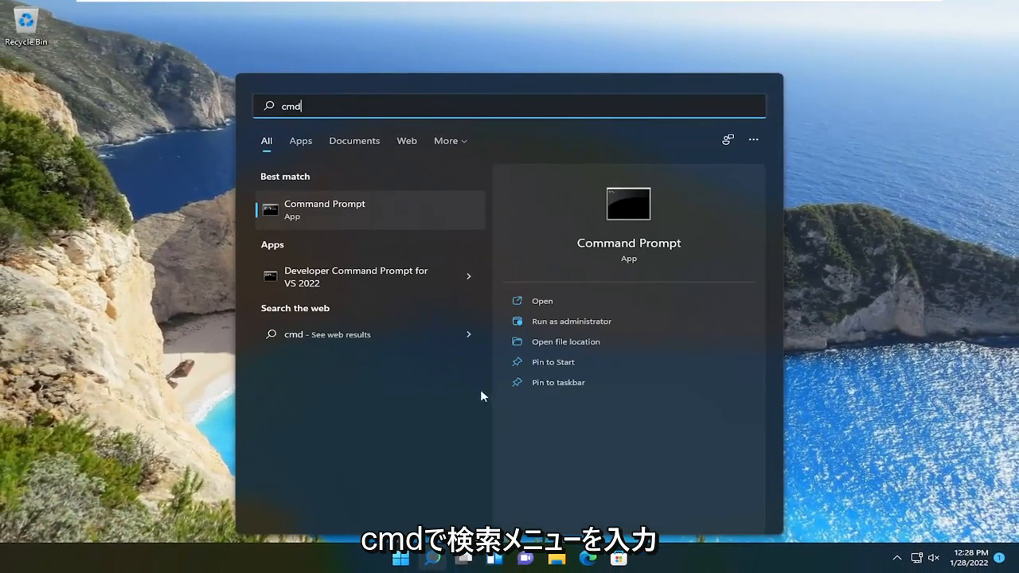
{"action": "mouse_move", "coordinate": [334, 214]}
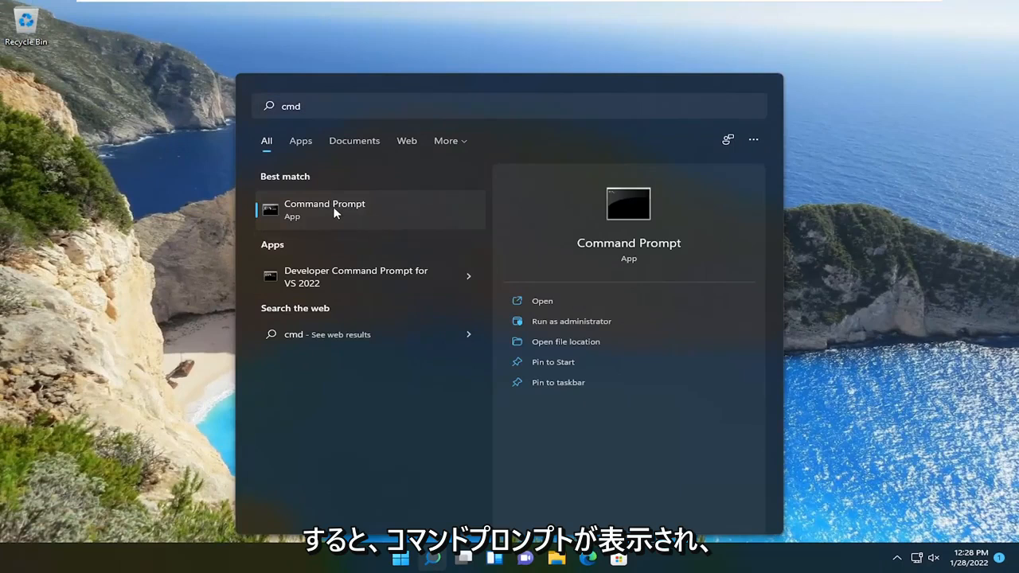
{"action": "right_click", "coordinate": [334, 210]}
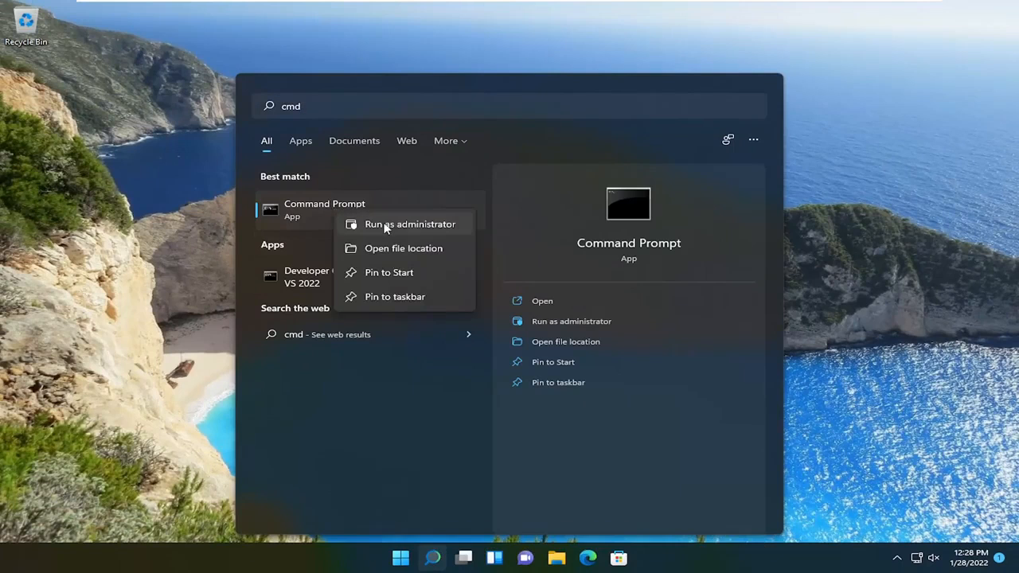
{"action": "left_click", "coordinate": [401, 223]}
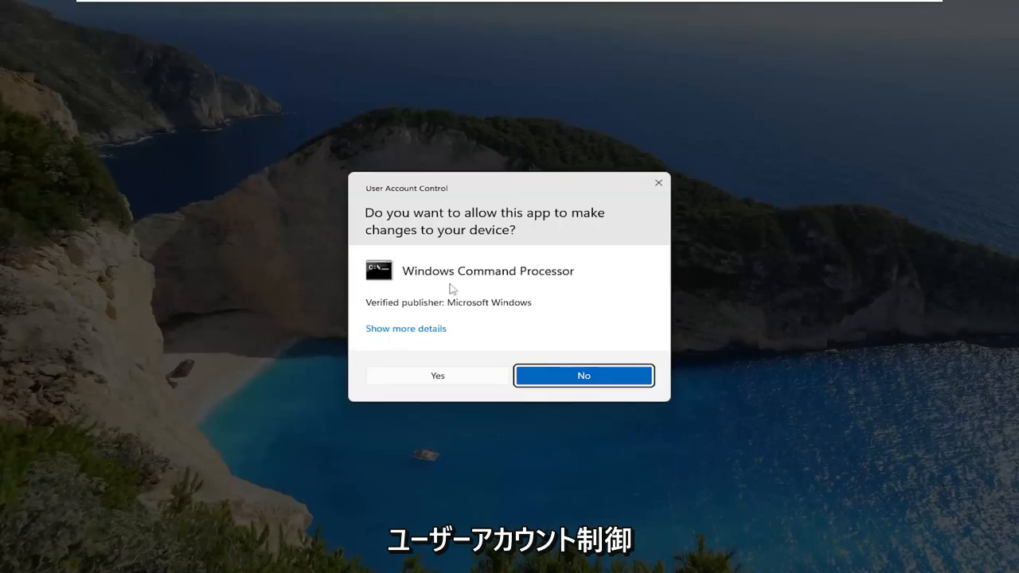
{"action": "left_click", "coordinate": [438, 375]}
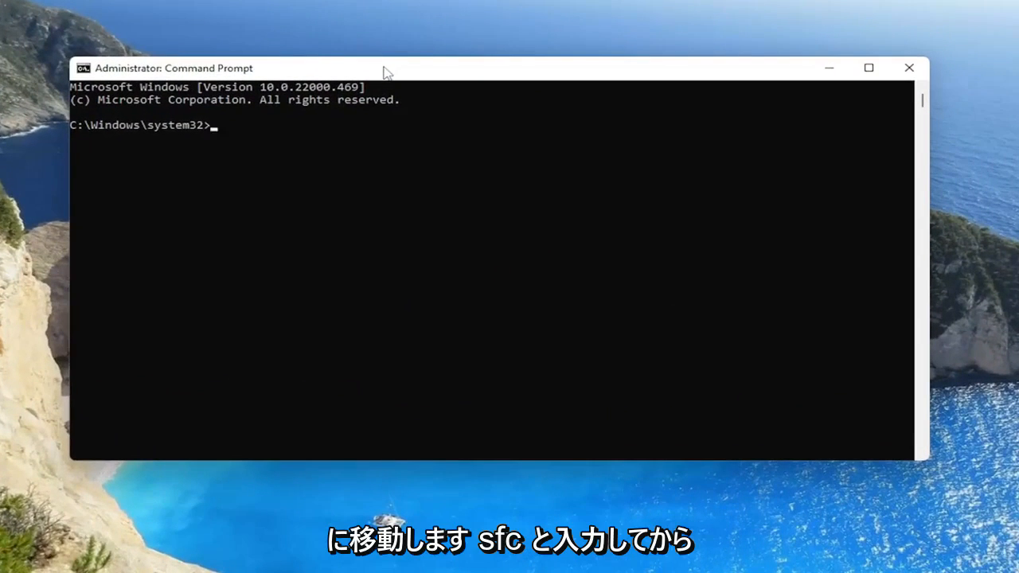
- Run 'sfc /scannow' at the elevated prompt to check system file integrity
{"action": "type", "text": "sfc /scann"}
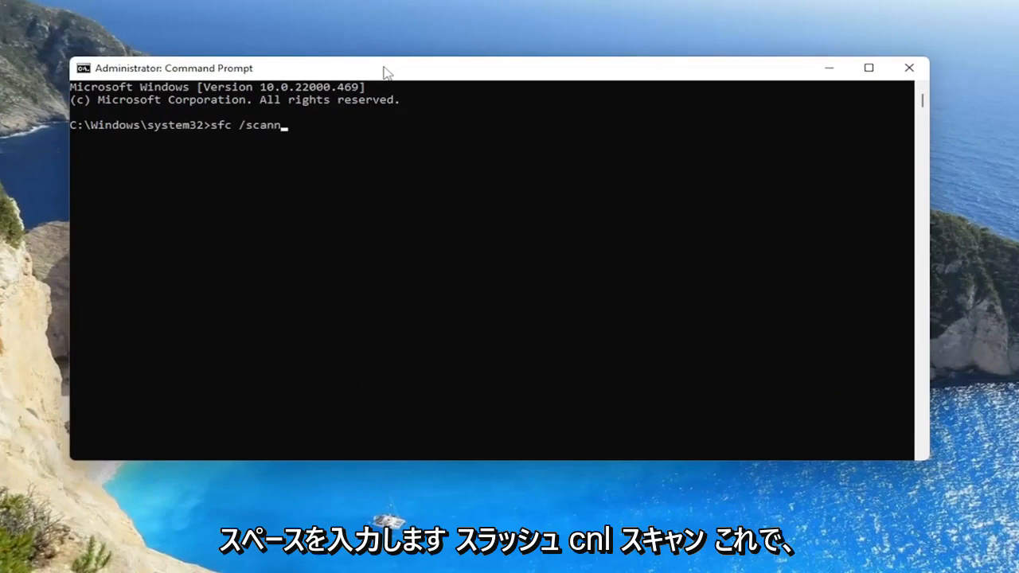
{"action": "type", "text": "ow"}
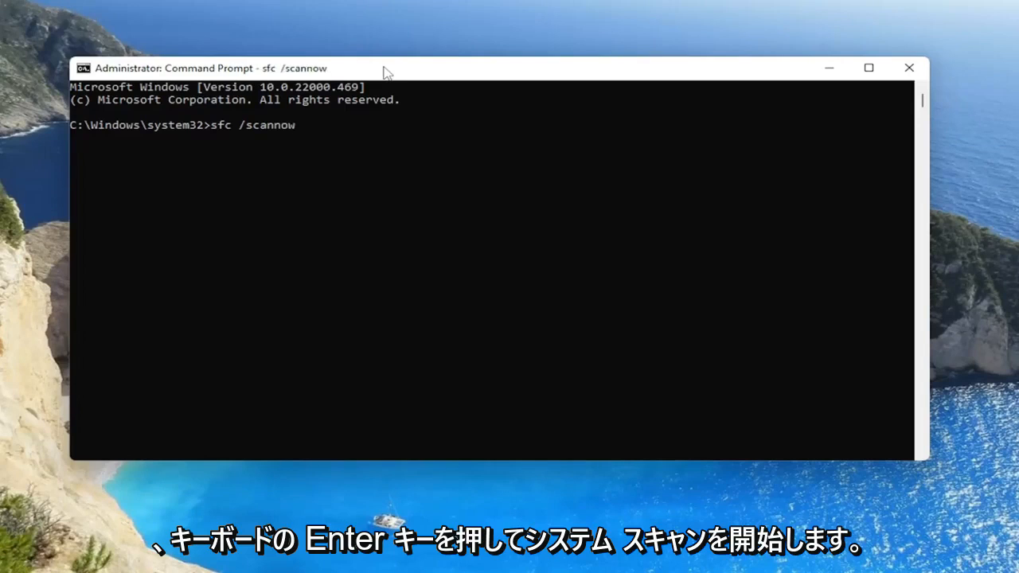
{"action": "key", "text": "enter"}
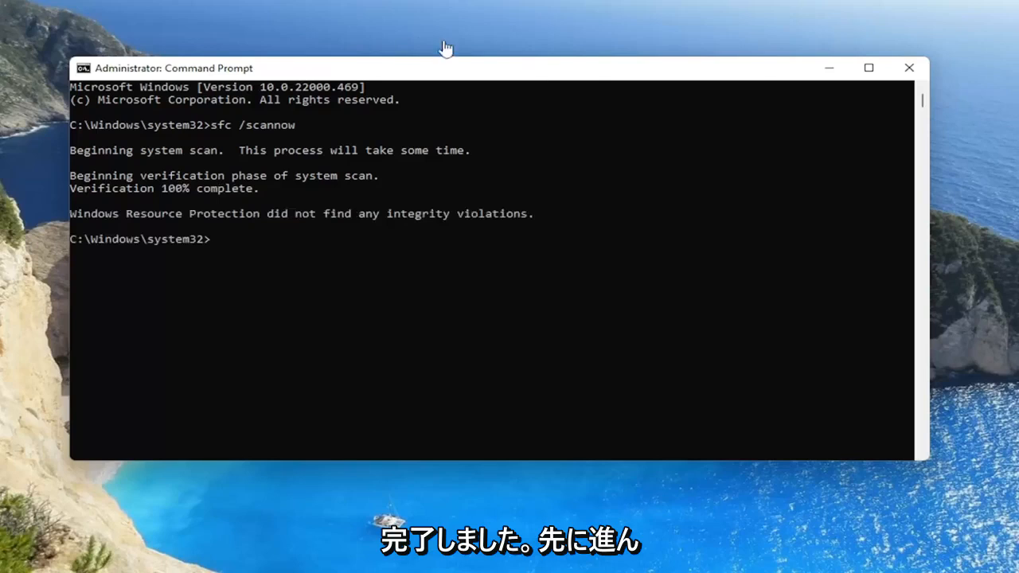
- Close the administrator Command Prompt window, returning to the desktop
{"action": "left_click", "coordinate": [908, 67]}
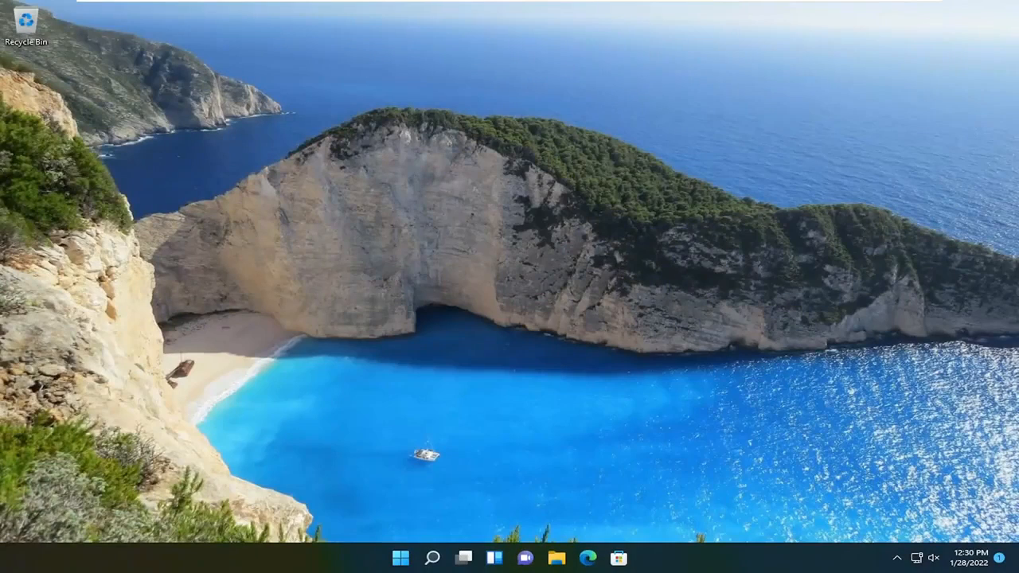
{"action": "mouse_move", "coordinate": [624, 322]}
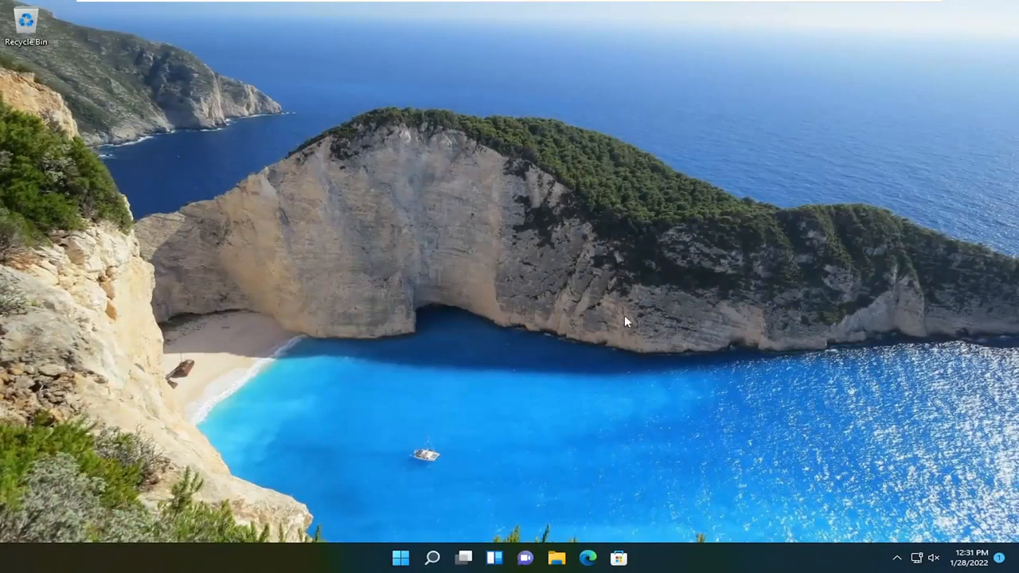